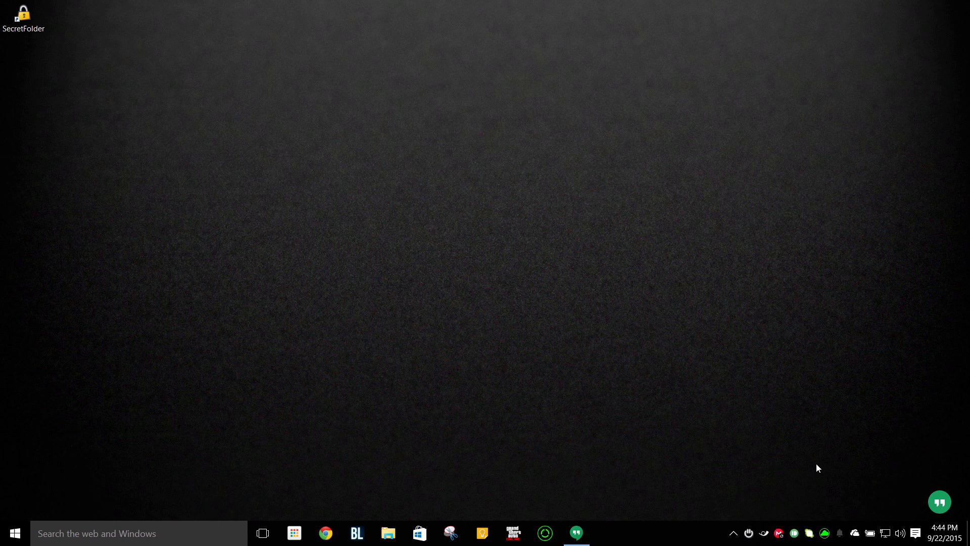
Step: Launch SecretFolder and confirm a new access password to reach the empty folder list
{"action": "left_click", "coordinate": [24, 14]}
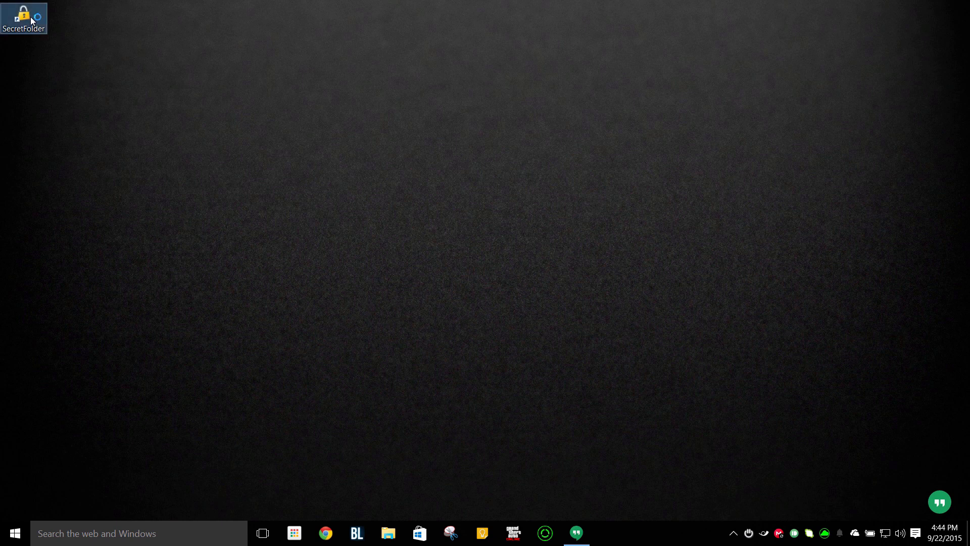
{"action": "double_click", "coordinate": [24, 14]}
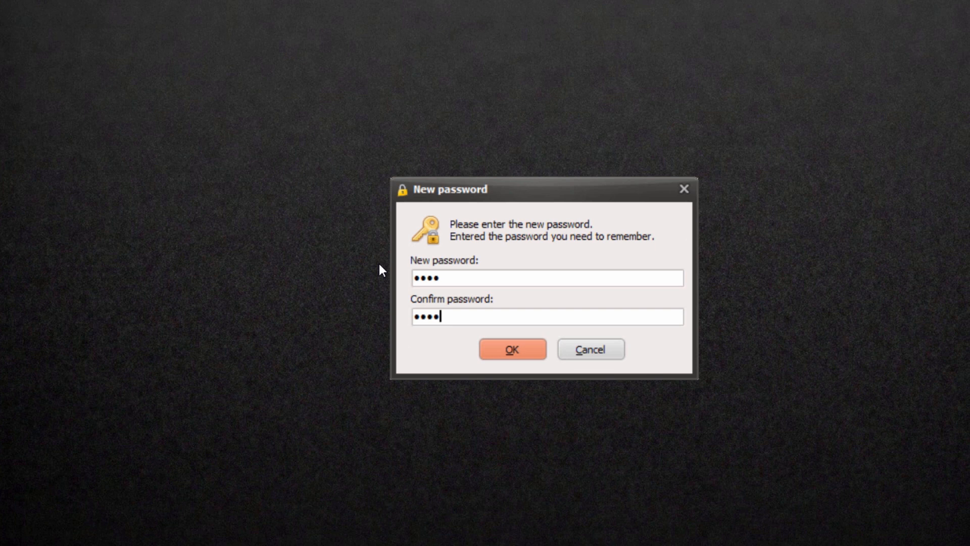
{"action": "left_click", "coordinate": [512, 349]}
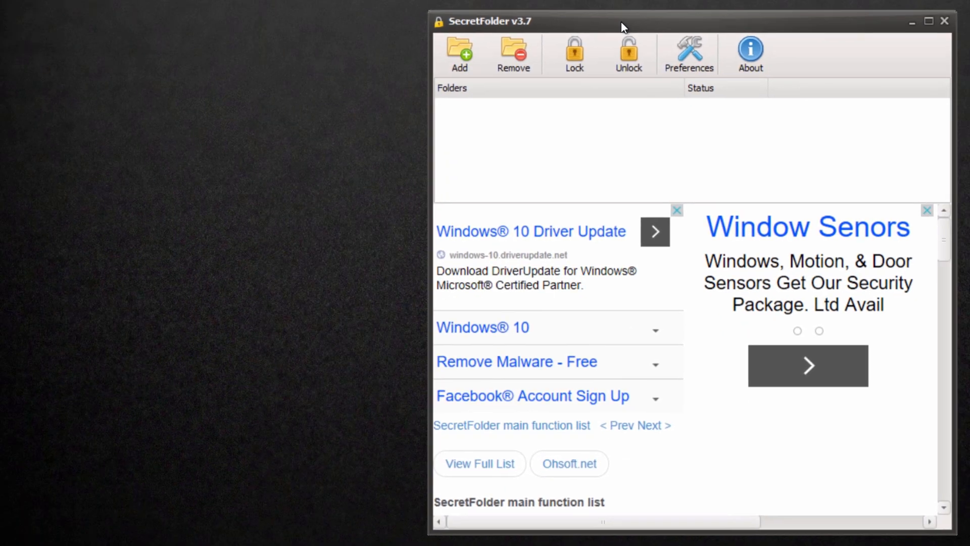
Step: Create a new desktop folder named xxx via the right-click New > Folder menu
{"action": "right_click", "coordinate": [124, 102]}
{"action": "type", "text": "xxx"}
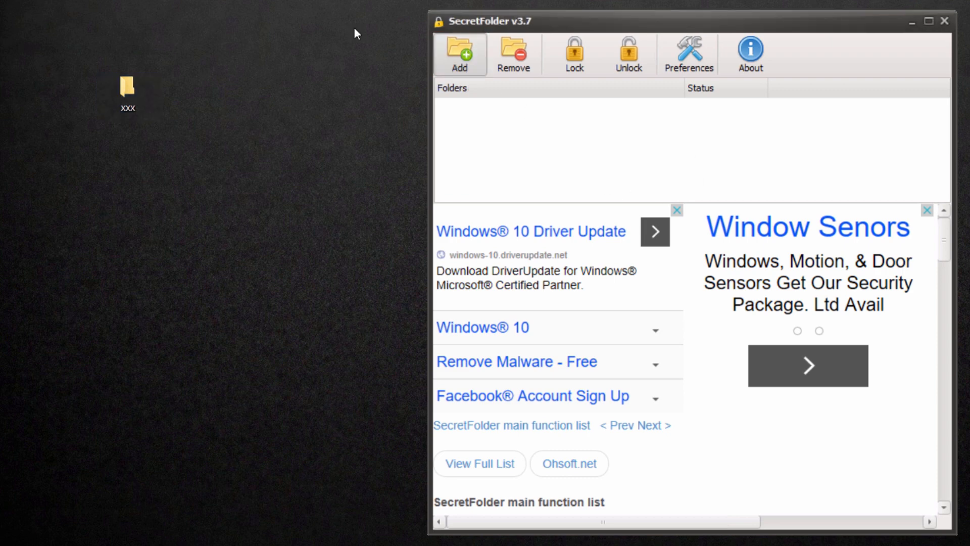
Step: Add the Desktop folder xxx to SecretFolder's protected list
{"action": "left_click", "coordinate": [460, 54]}
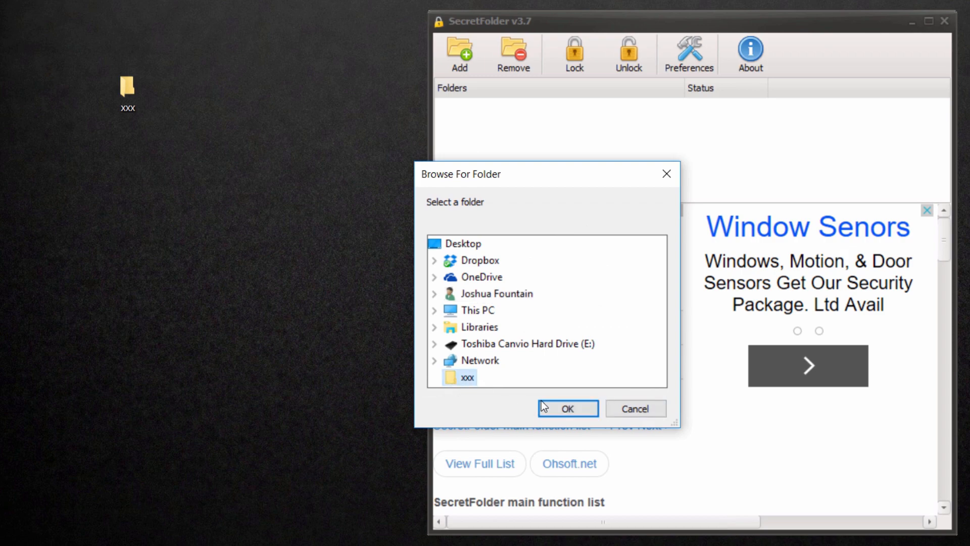
{"action": "left_click", "coordinate": [567, 408]}
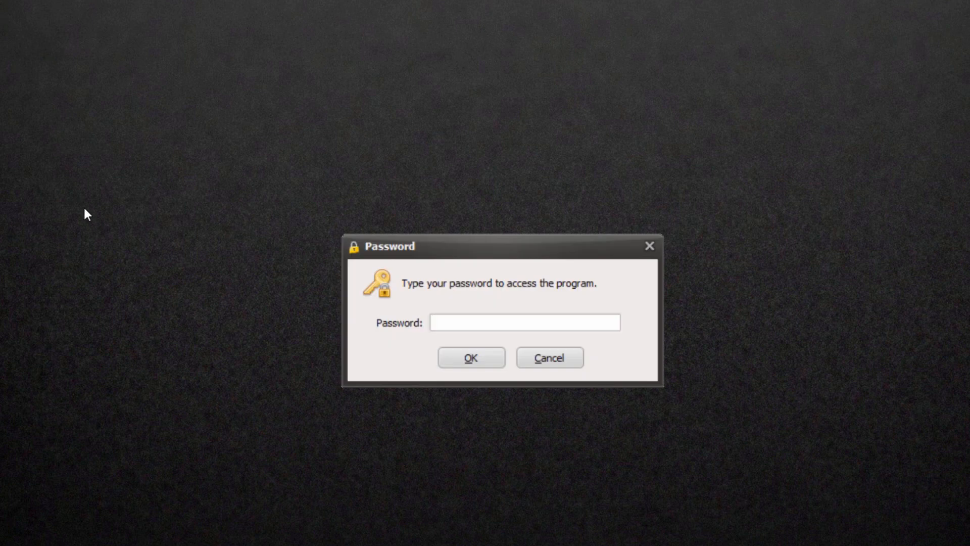
Step: Enter the access password, then unlock the xxx folder
{"action": "left_click", "coordinate": [470, 358]}
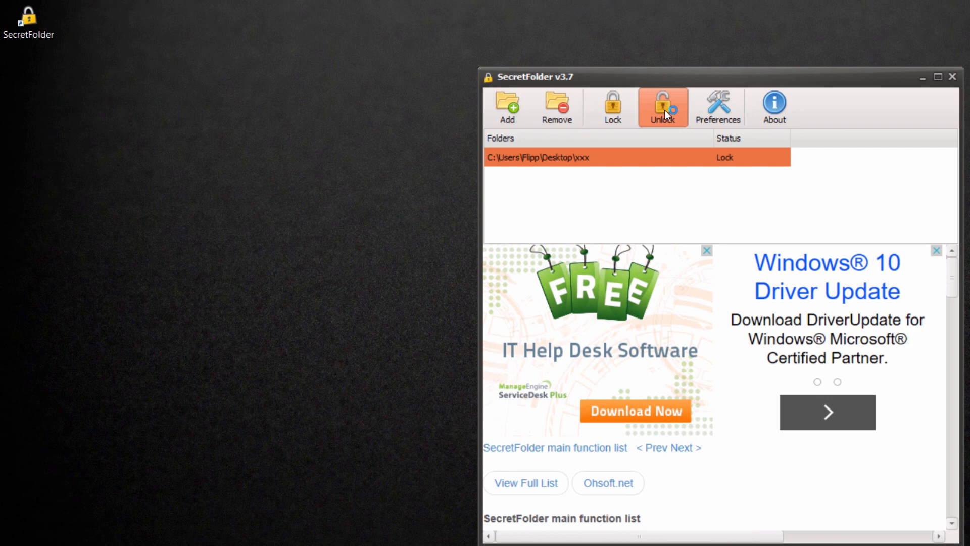
{"action": "left_click", "coordinate": [662, 107]}
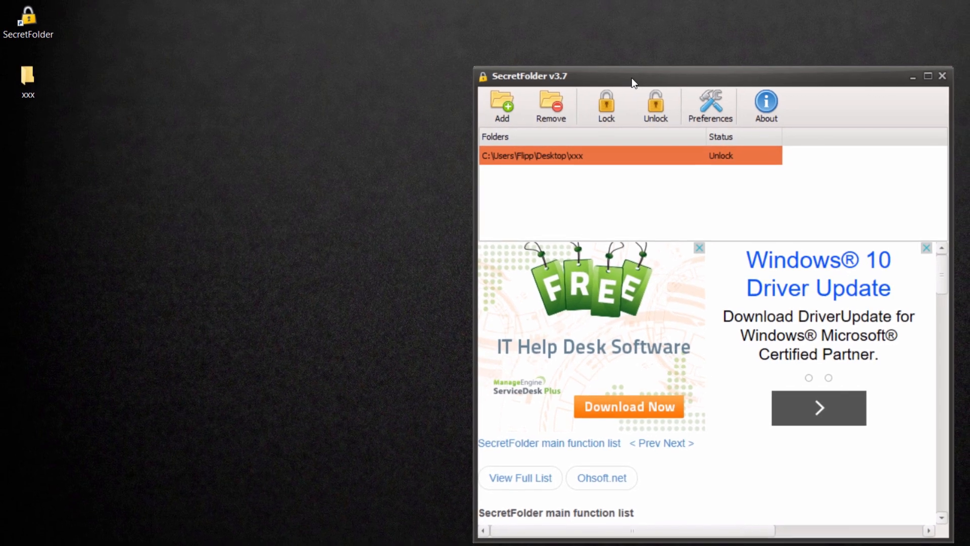
{"action": "left_click_drag", "start_coordinate": [632, 76], "coordinate": [609, 79]}
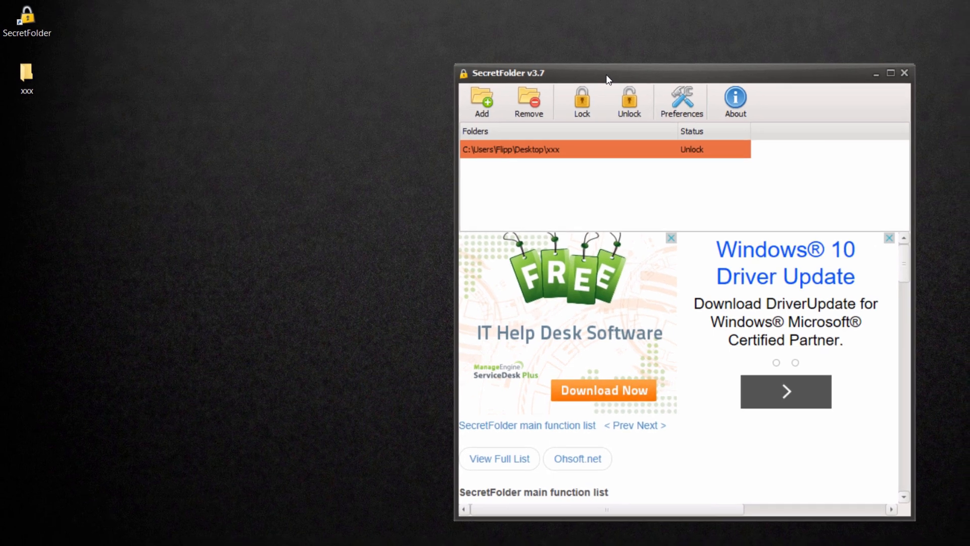
{"action": "left_click_drag", "start_coordinate": [610, 73], "coordinate": [581, 69]}
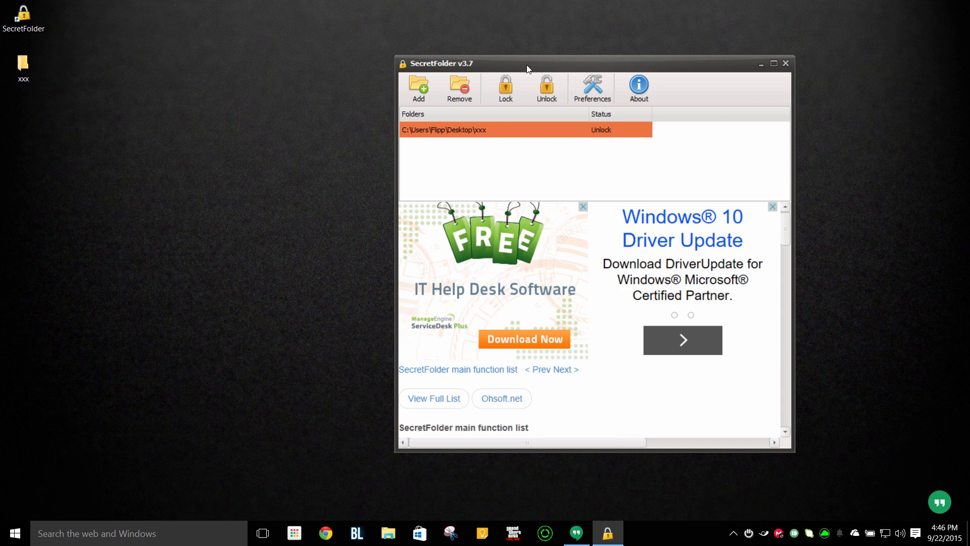
{"action": "mouse_move", "coordinate": [569, 97]}
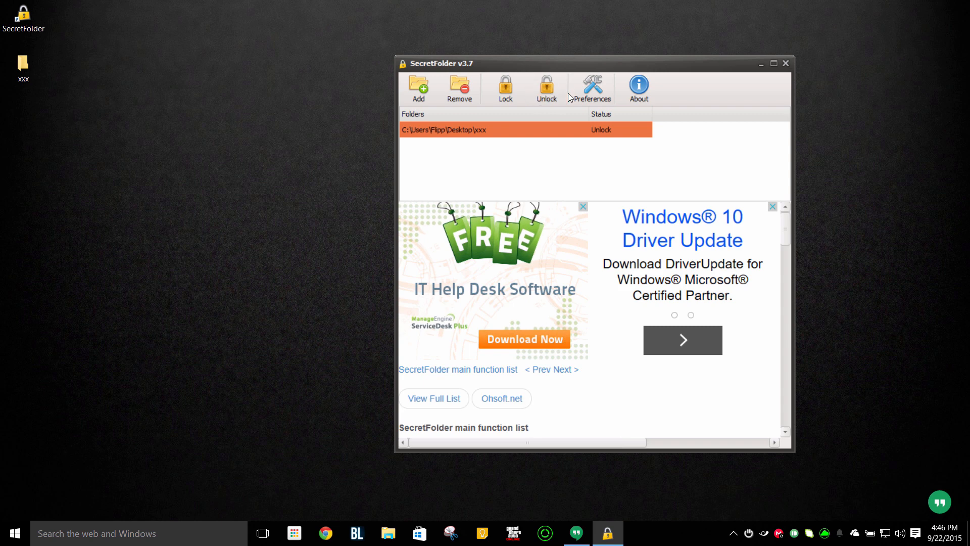
{"action": "mouse_move", "coordinate": [575, 67]}
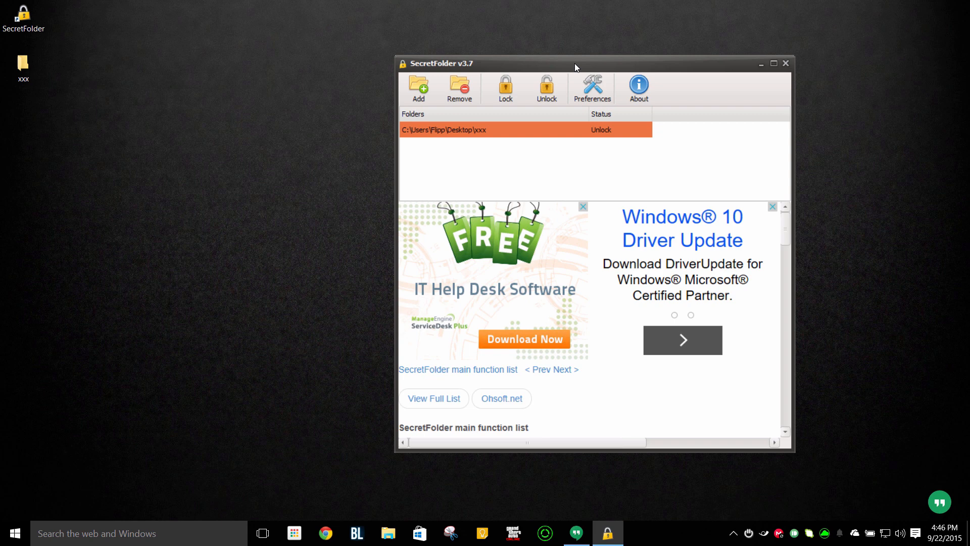